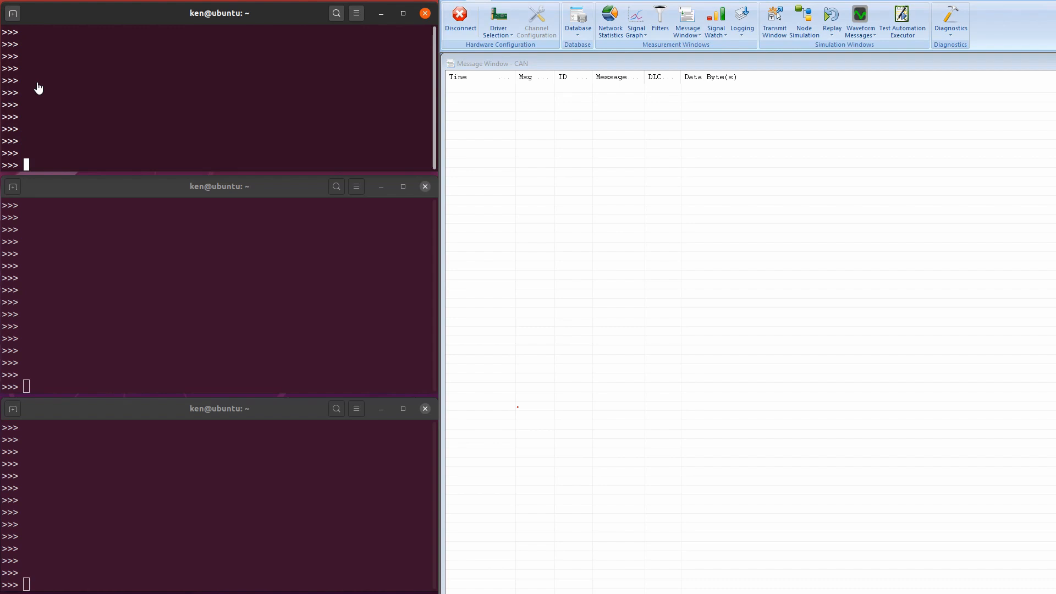
Step: Define waitrx() looping on c.recv() and returning once a frame with ID 0x777 arrives
{"action": "type", "text": "def"}
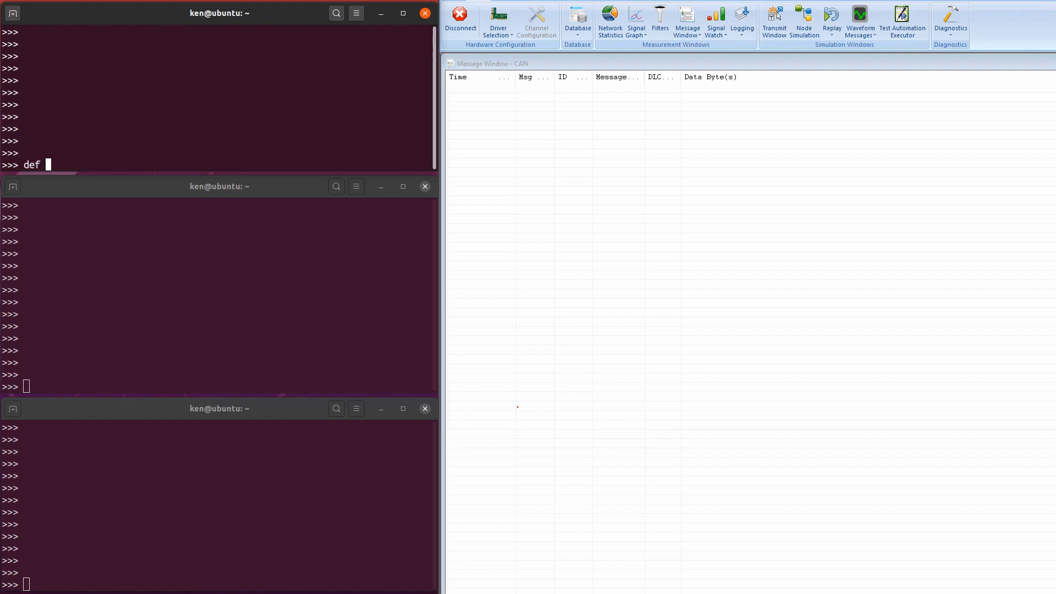
{"action": "type", "text": "waitrx():"}
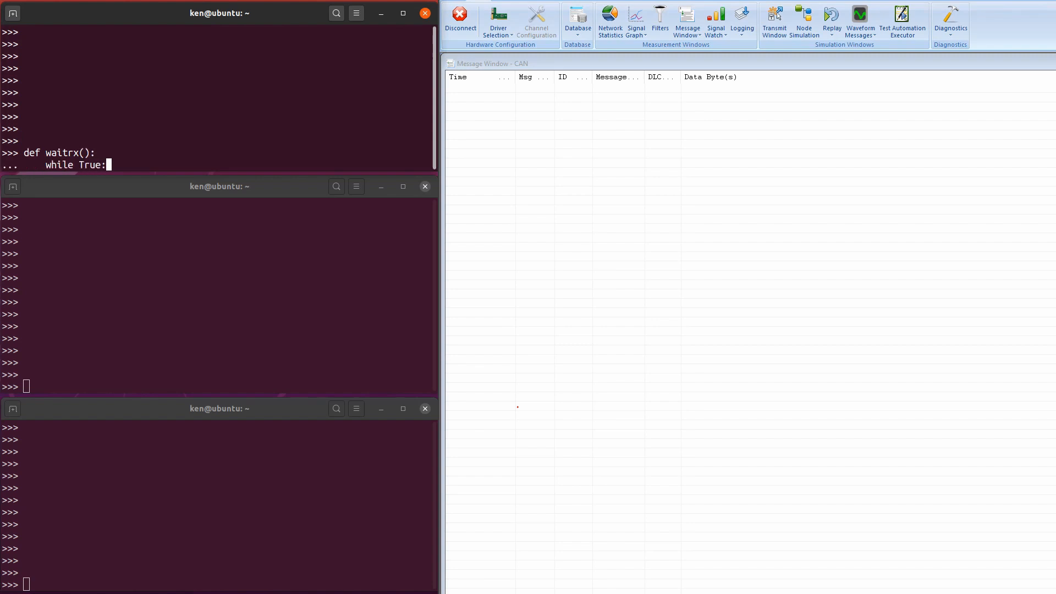
{"action": "type", "text": "f = c.recv()"}
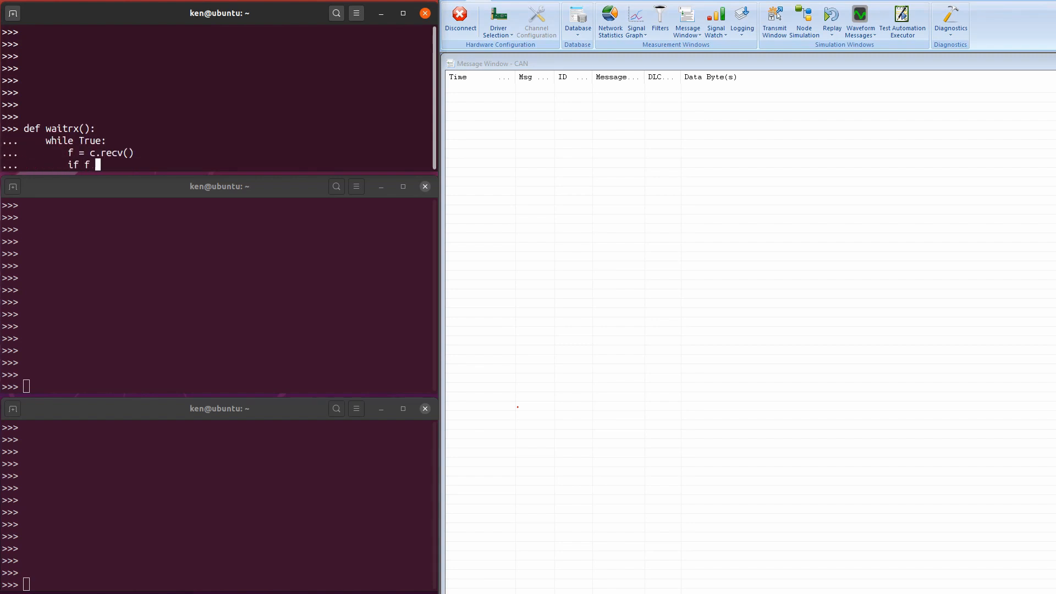
{"action": "type", "text": "is not None and f.get_arbitration_"}
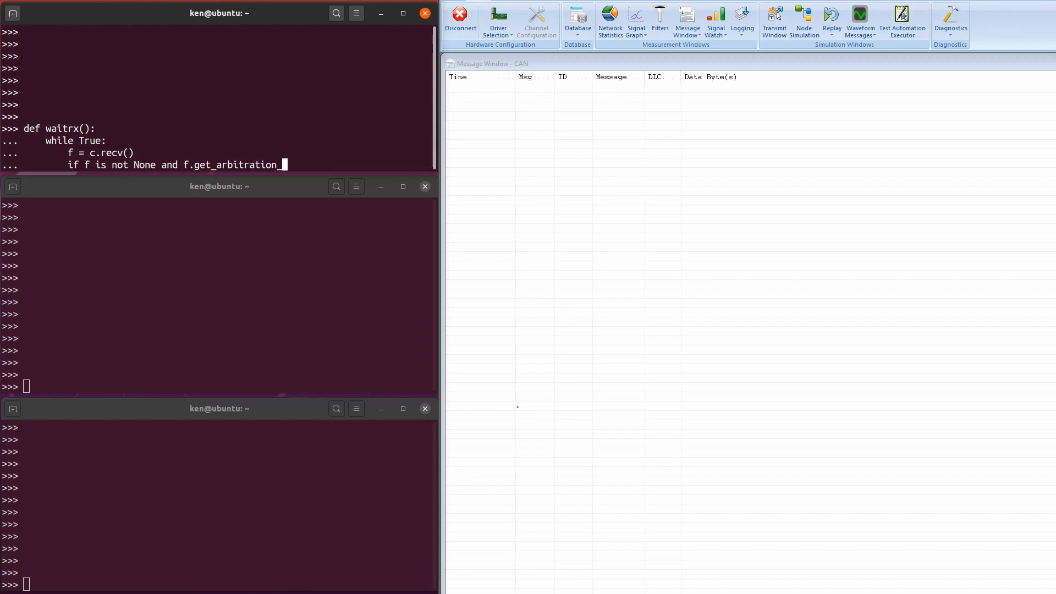
{"action": "type", "text": "_id() == 0x777:"}
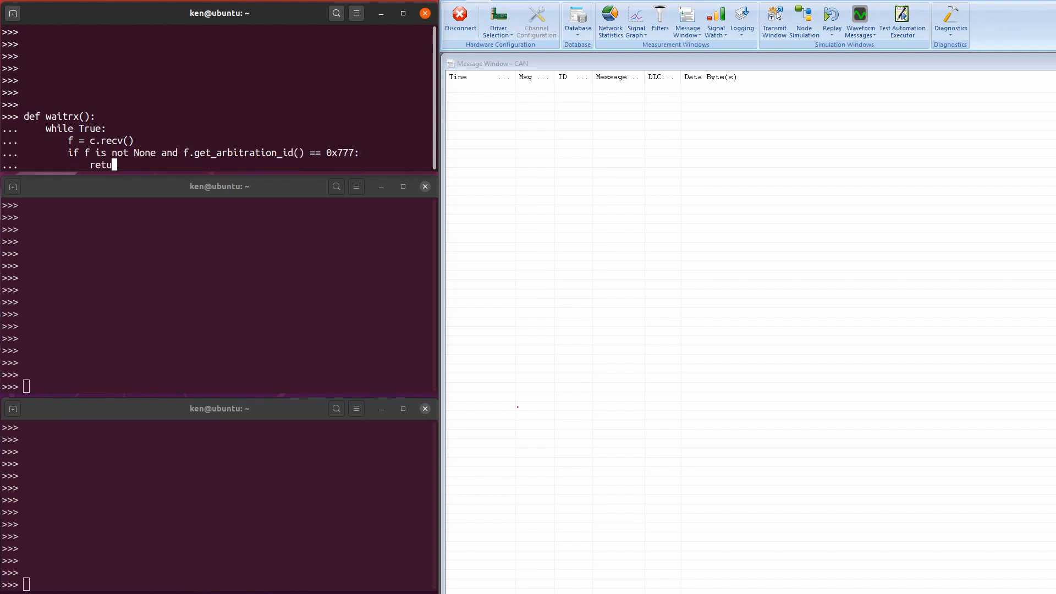
{"action": "type", "text": "rn"}
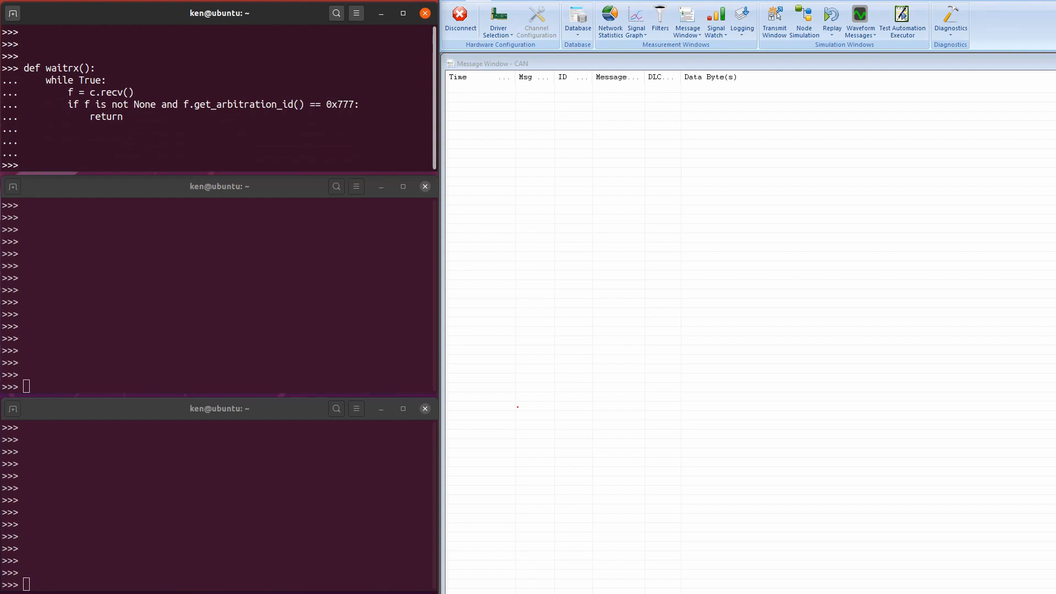
{"action": "left_click_drag", "start_coordinate": [61, 91], "coordinate": [50, 124]}
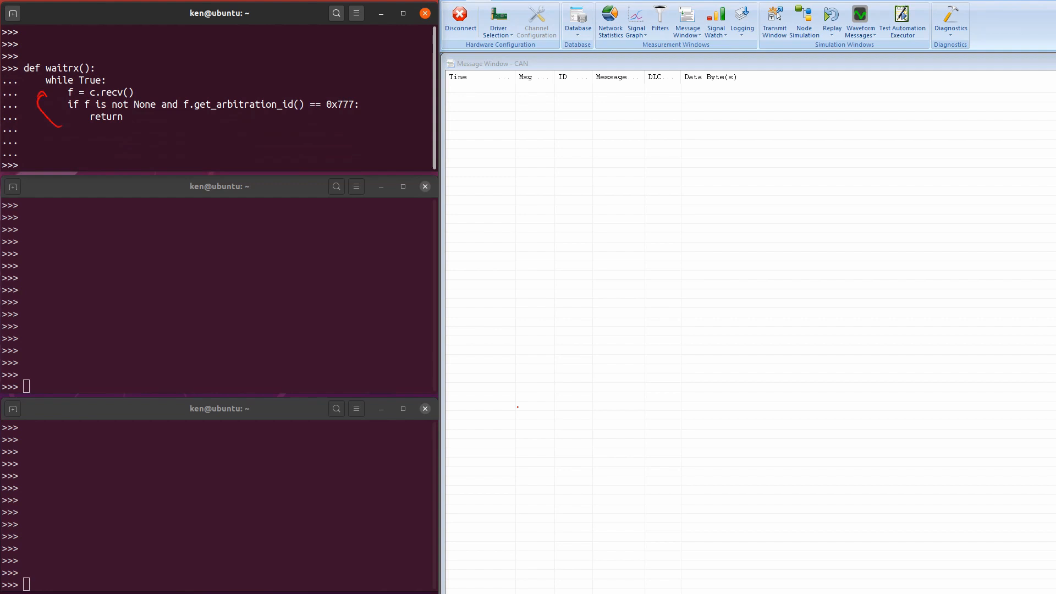
{"action": "left_click_drag", "start_coordinate": [320, 123], "coordinate": [364, 114]}
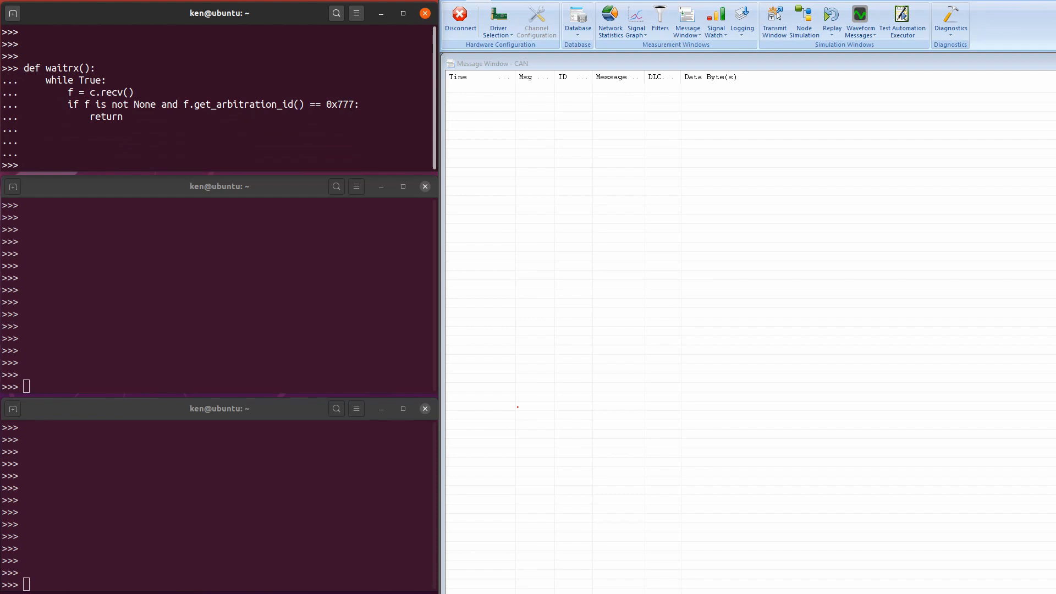
Step: Define fifotx(frames), waiting until c.send_space() equals 32 before each c.send_frame(f)
{"action": "type", "text": "def fifotx(frames):"}
{"action": "type", "text": "for f in frames:"}
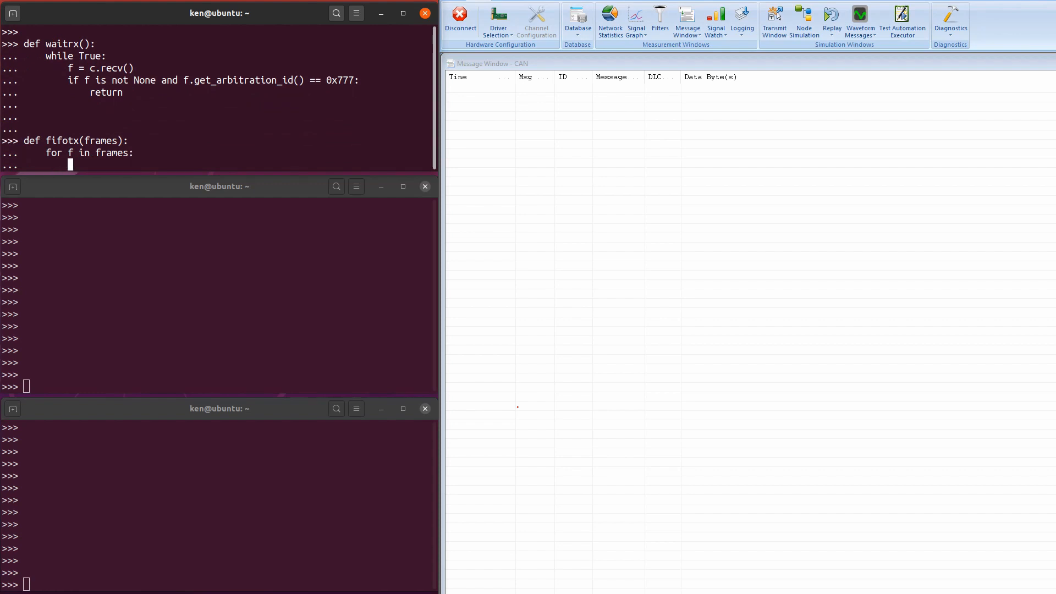
{"action": "type", "text": "while c.send_space() != 32:"}
{"action": "type", "text": "c.send_frame(f"}
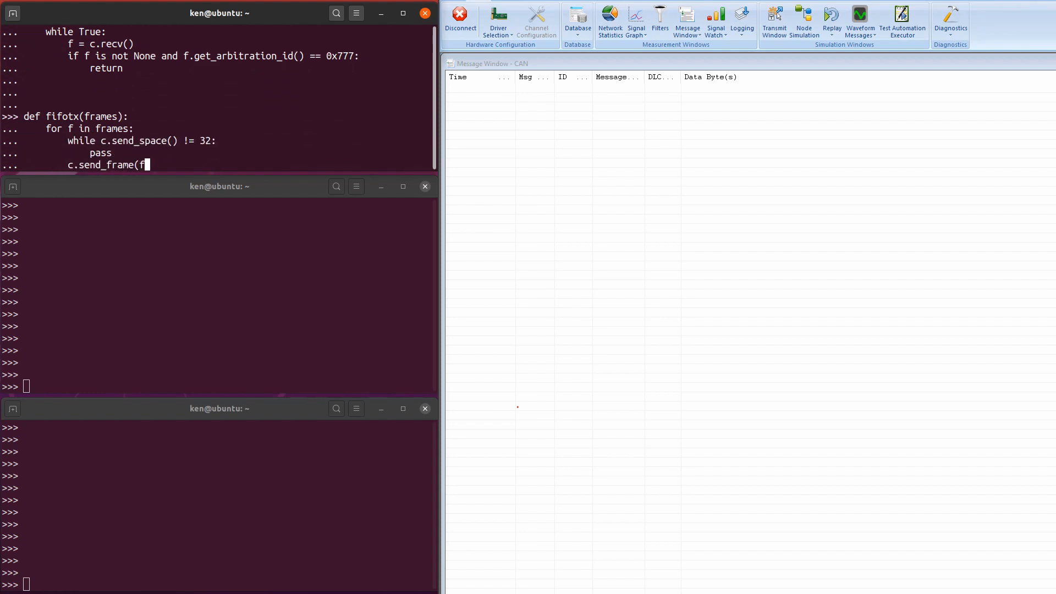
{"action": "key", "text": "Return"}
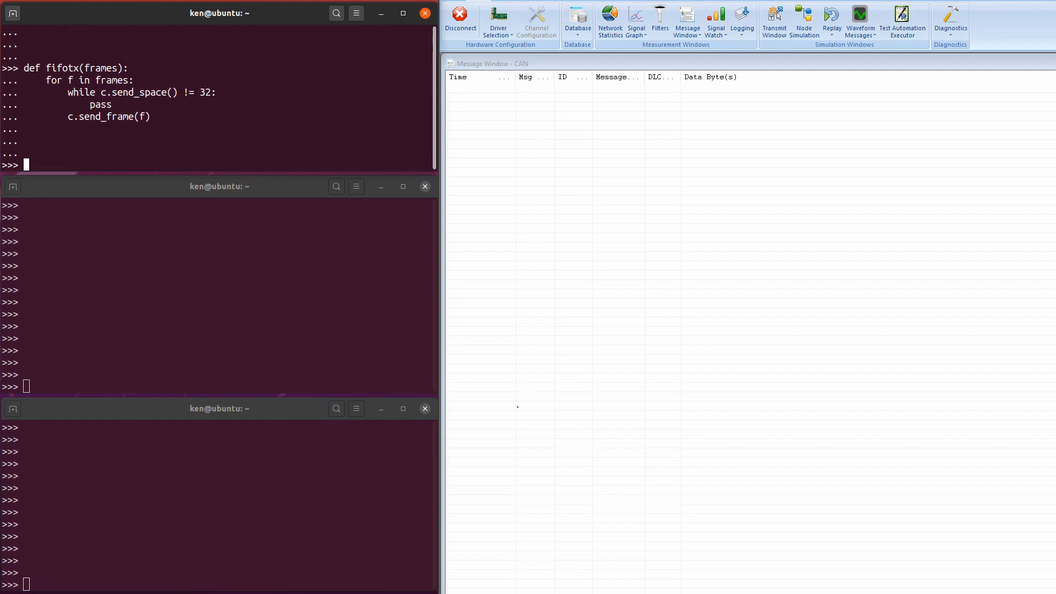
{"action": "mouse_move", "coordinate": [127, 55]}
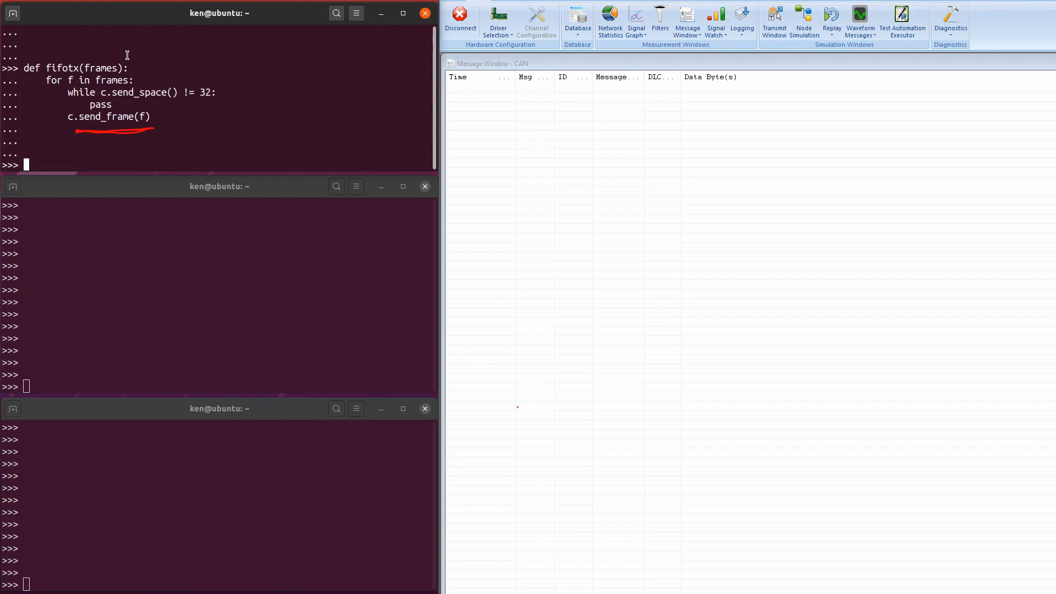
{"action": "left_click_drag", "start_coordinate": [215, 74], "coordinate": [196, 105]}
{"action": "type", "text": "f700"}
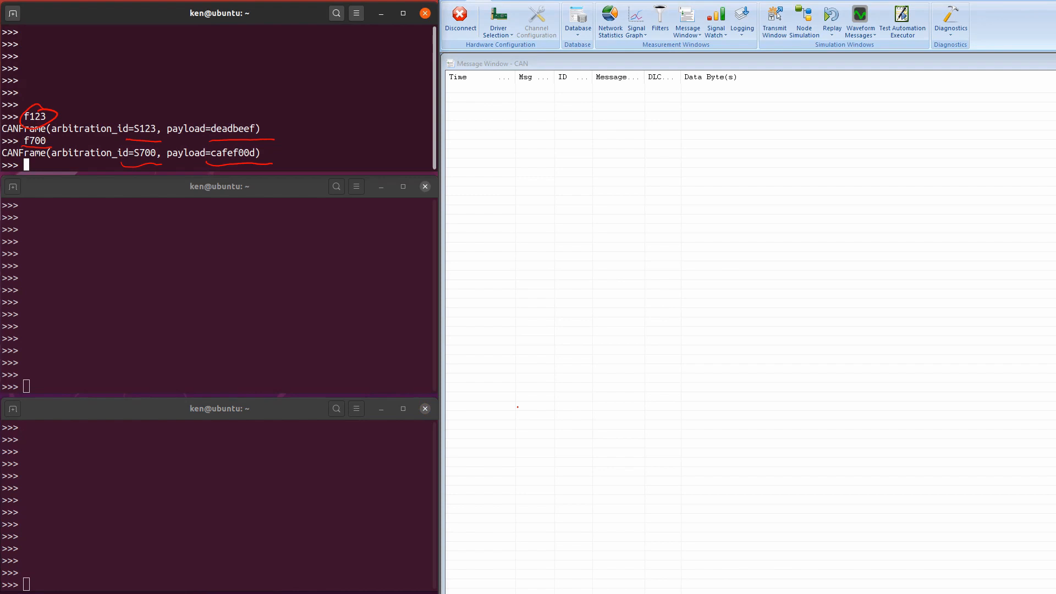
Step: Begin a for loop over the frames to print each CANFrame
{"action": "type", "text": "for f"}
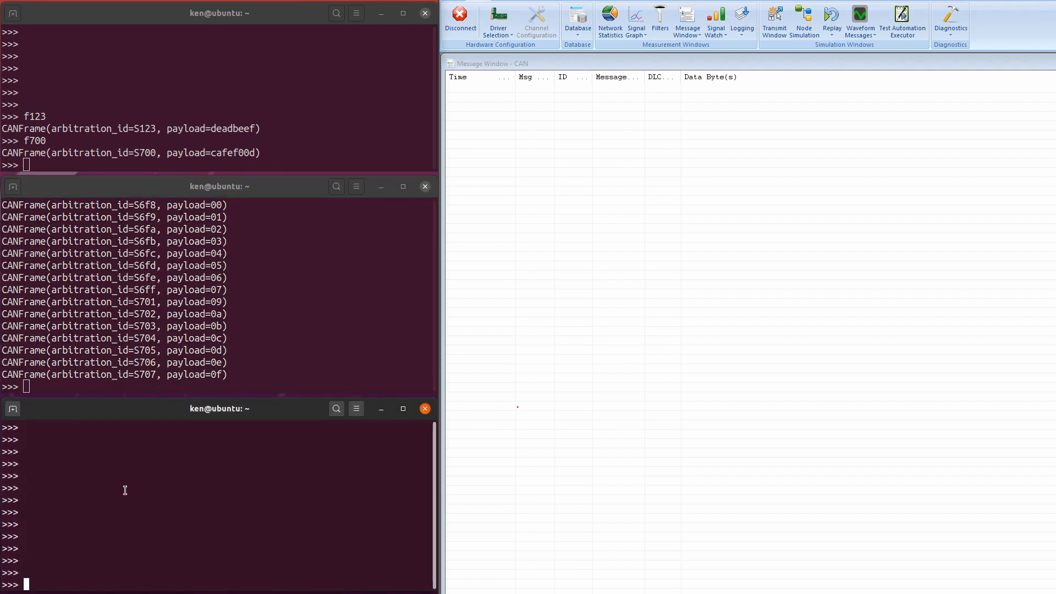
Step: Evaluate f_triggers in the bottom REPL to show the trigger frames
{"action": "type", "text": "f_triggers"}
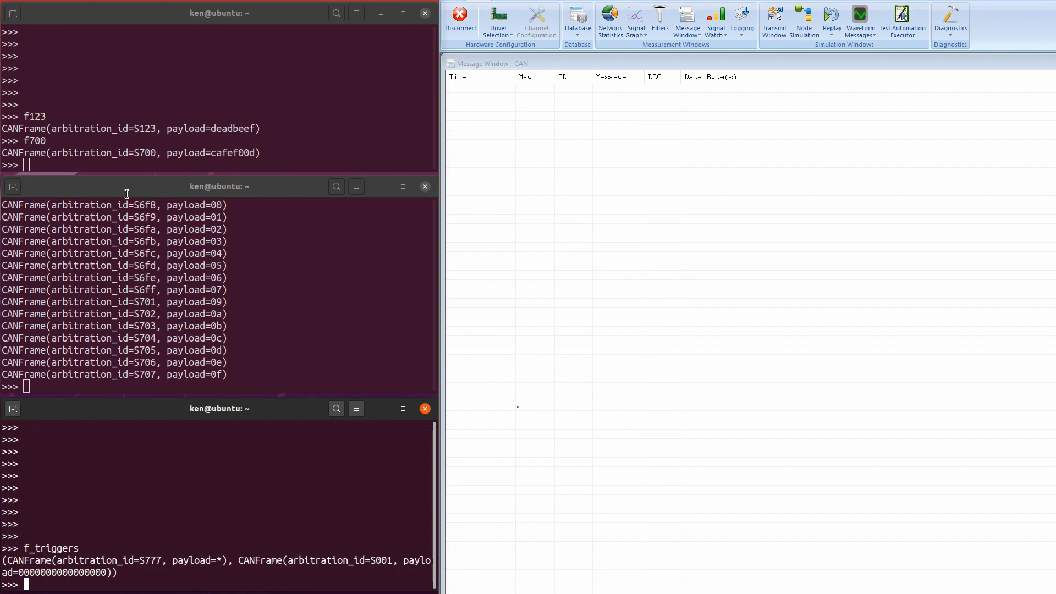
Step: Run waitrx() so the REPL waits for a frame with ID 0x777
{"action": "type", "text": "waitrx()"}
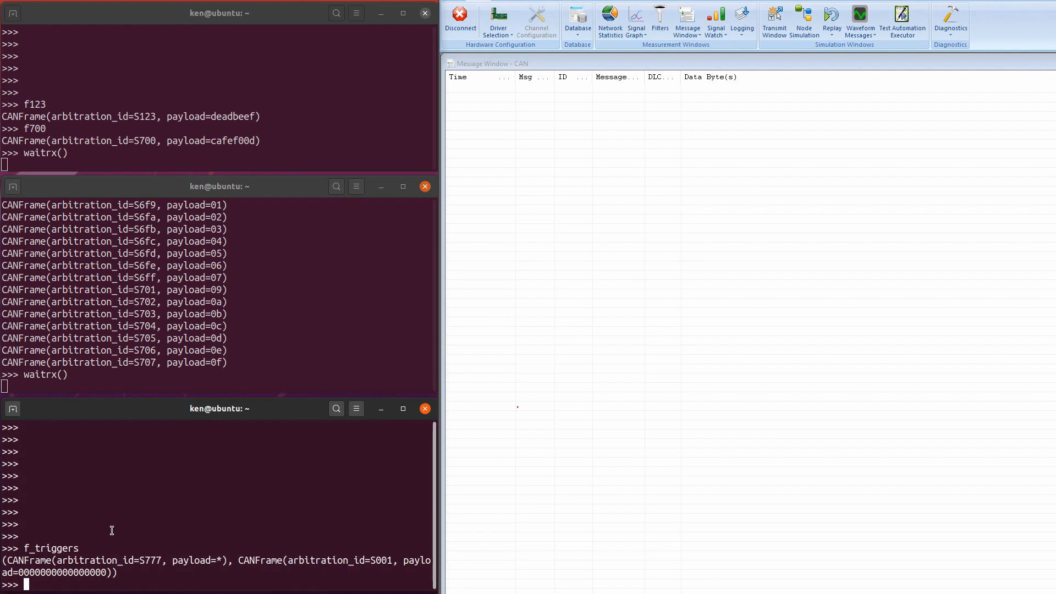
Step: Send the trigger frames with c.send_frames(f_triggers), then begin entering a waitrx() tuple
{"action": "type", "text": "c.send_frames(f_triggers"}
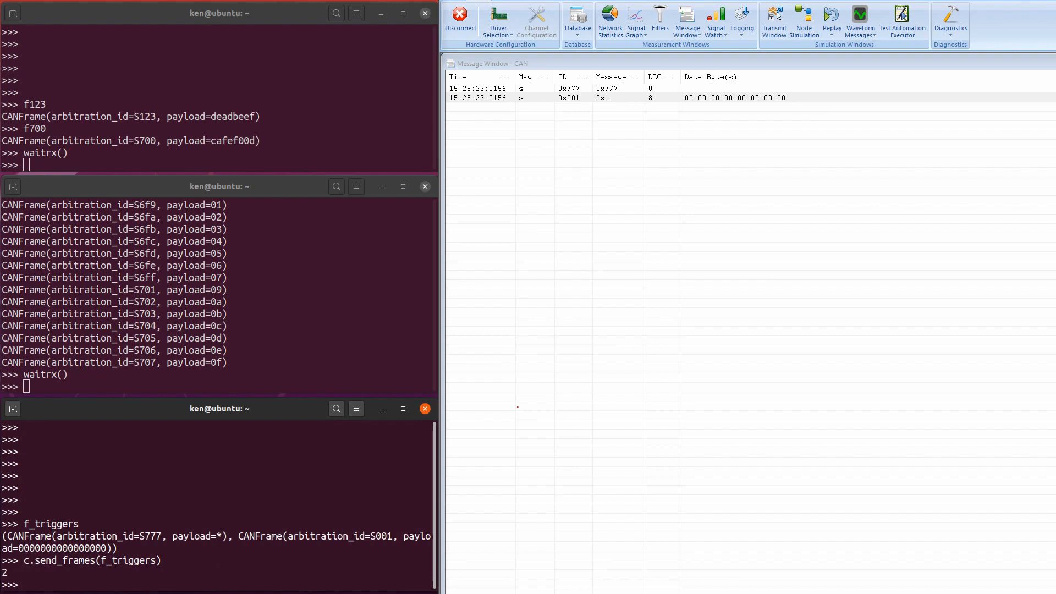
{"action": "type", "text": "(waitrx(), fifotx([f700, f123"}
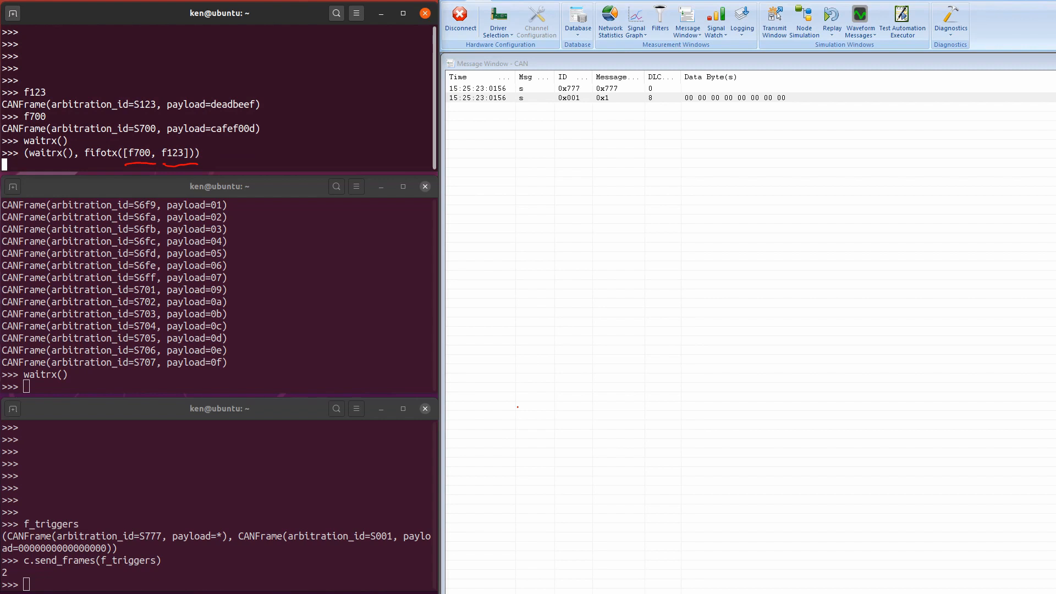
Step: Queue a waitrx()-gated send in the REPL and resend f_triggers from the bottom REPL
{"action": "type", "text": "(waitrx(), c.send_frames(frames"}
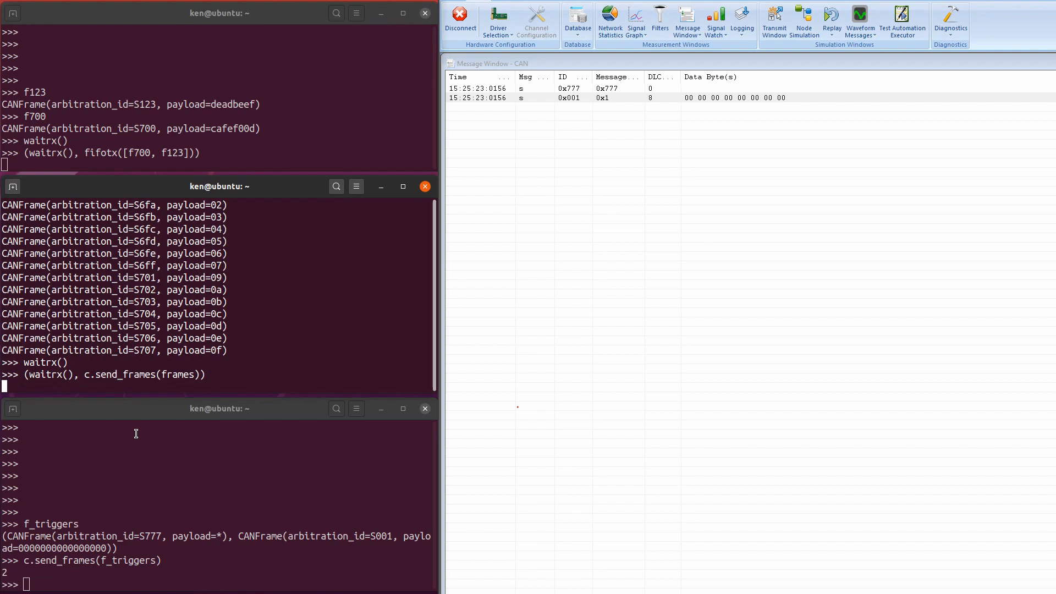
{"action": "type", "text": "c.send_frames(f_triggers)"}
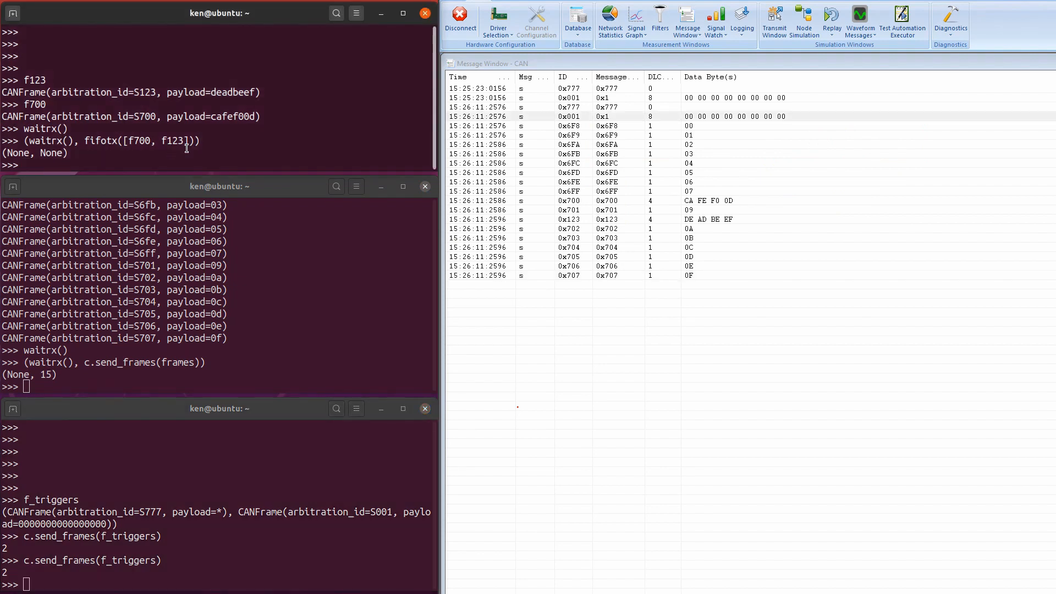
Step: Enter (waitrx(), c.send([f700, f123])) in the top REPL to use priority queuing
{"action": "type", "text": "(waitrx(), c.send([f700, f123]))"}
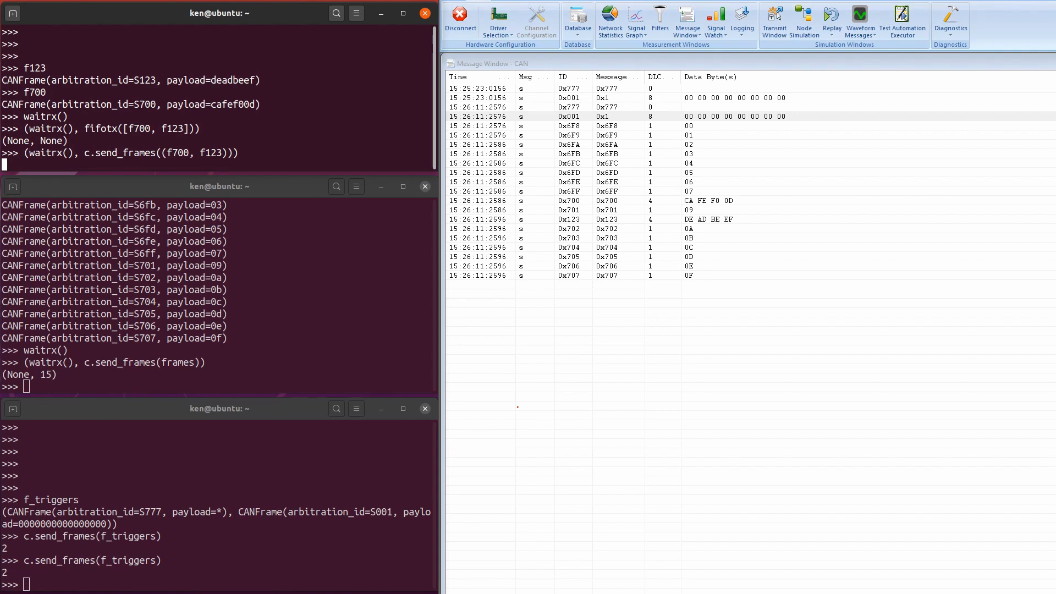
Step: Select text in the terminal window
{"action": "left_click_drag", "start_coordinate": [88, 138], "coordinate": [135, 134]}
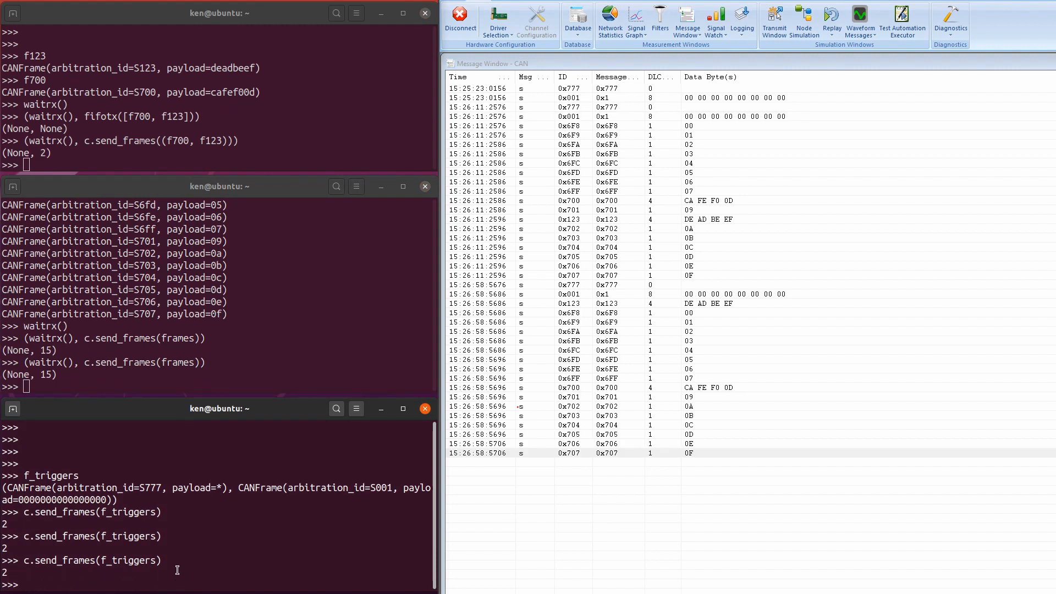
{"action": "mouse_move", "coordinate": [188, 558]}
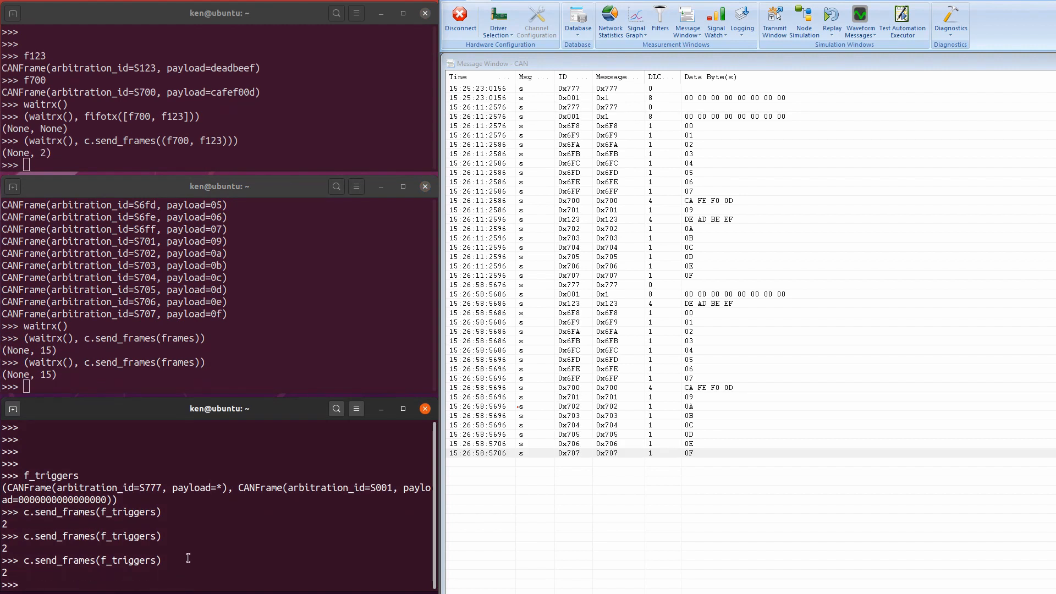